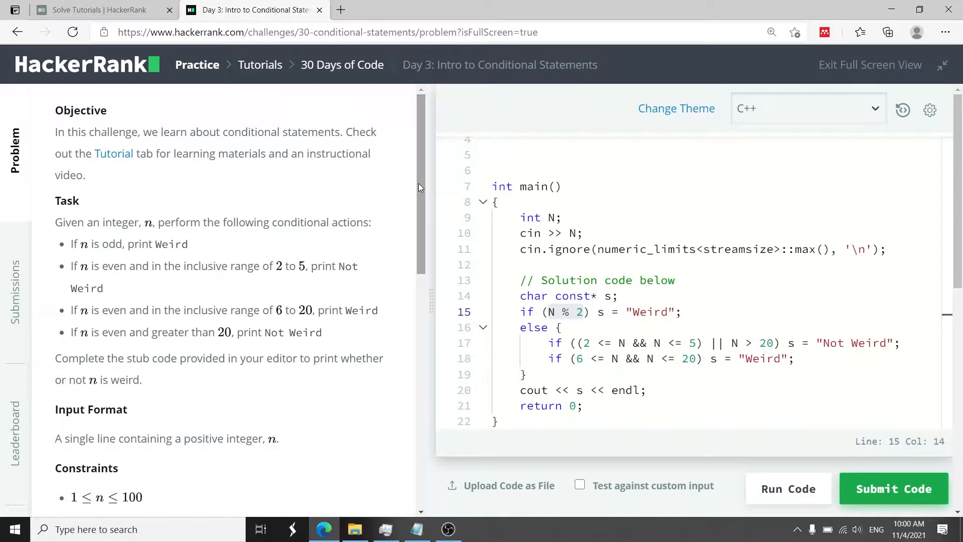
# - Review the task's conditional rules, highlighting 'Not Weird' and the even n from 2 to 5 rule
pyautogui.moveTo(55, 221); pyautogui.dragTo(235, 359)
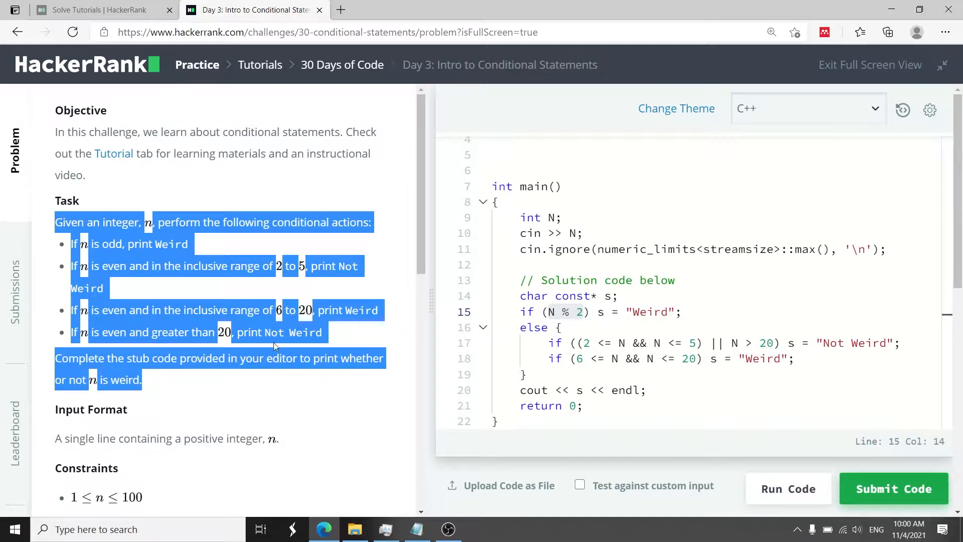
pyautogui.click(194, 244)
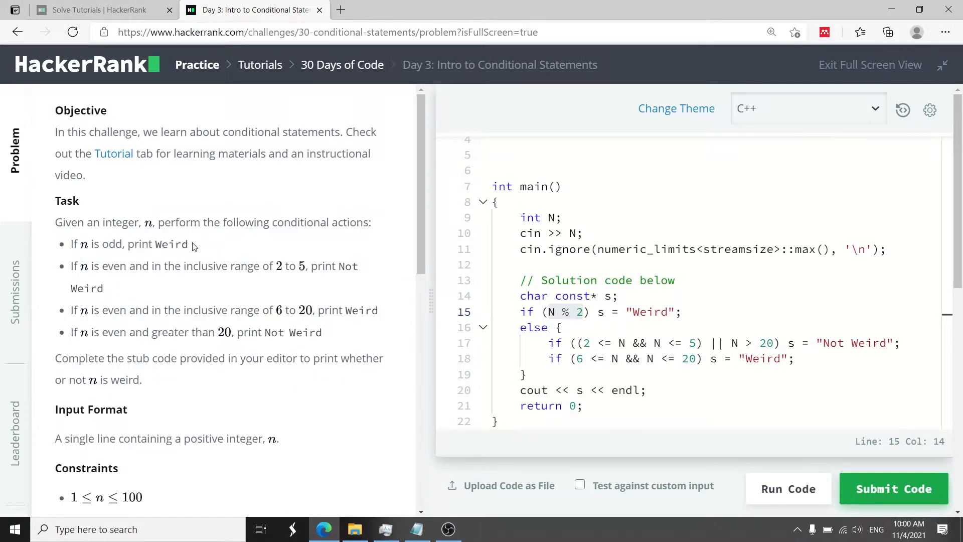
pyautogui.moveTo(335, 335)
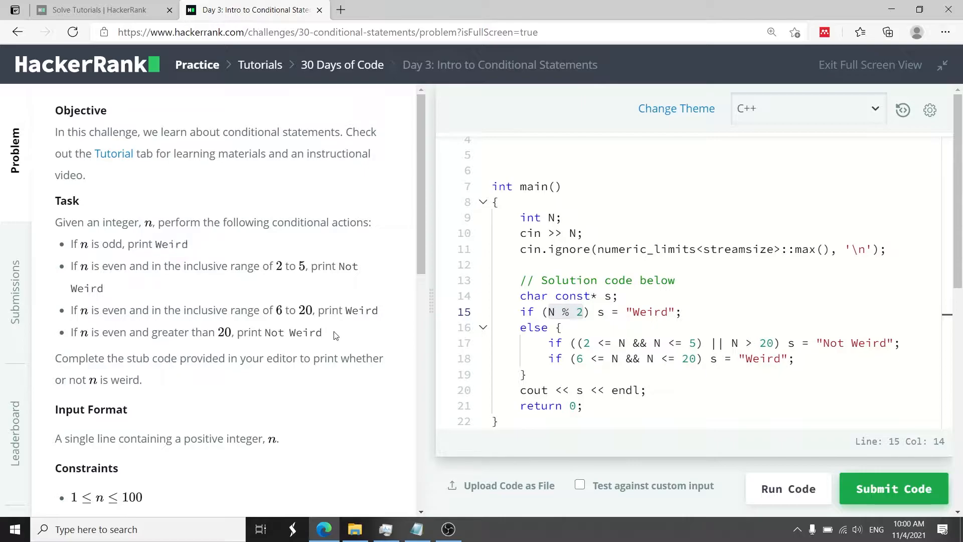
pyautogui.doubleClick(293, 332)
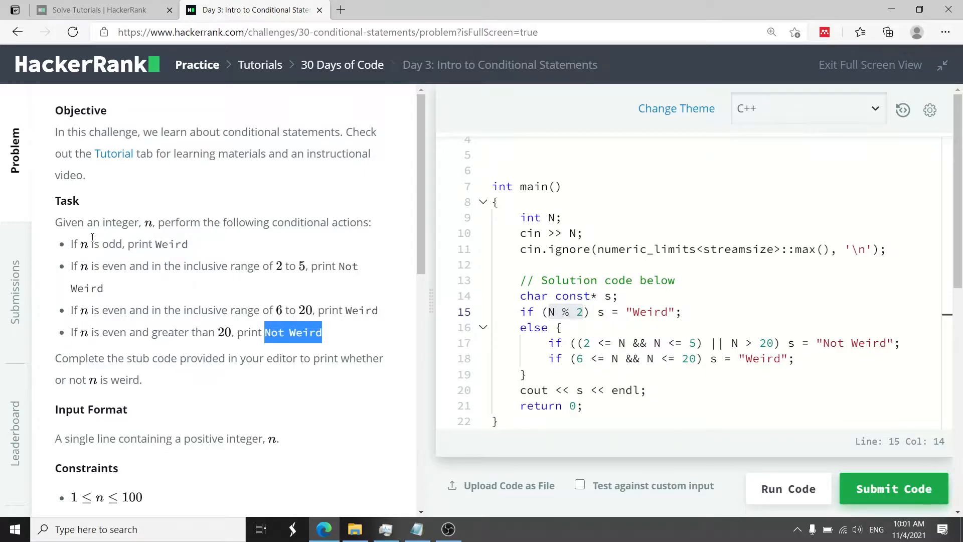
pyautogui.moveTo(70, 244); pyautogui.dragTo(162, 244)
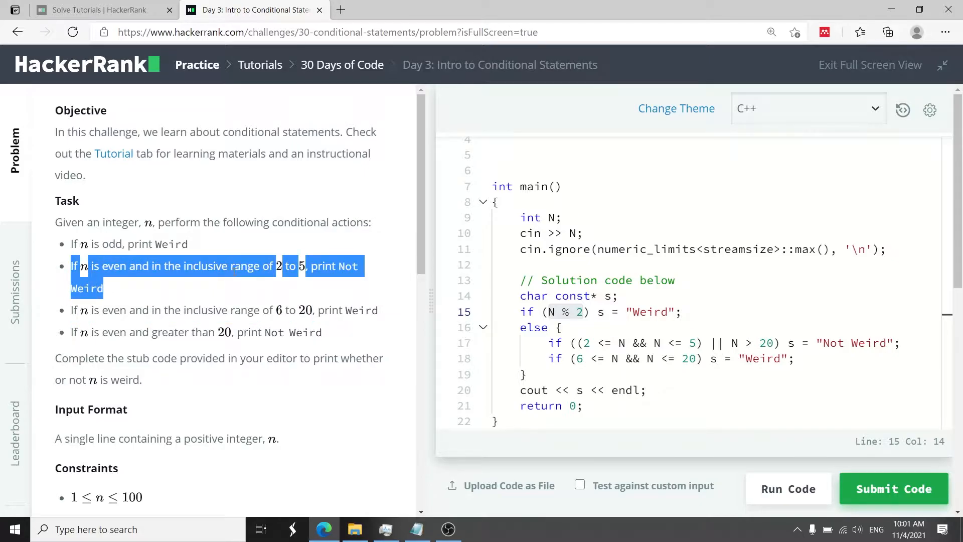
pyautogui.moveTo(307, 275)
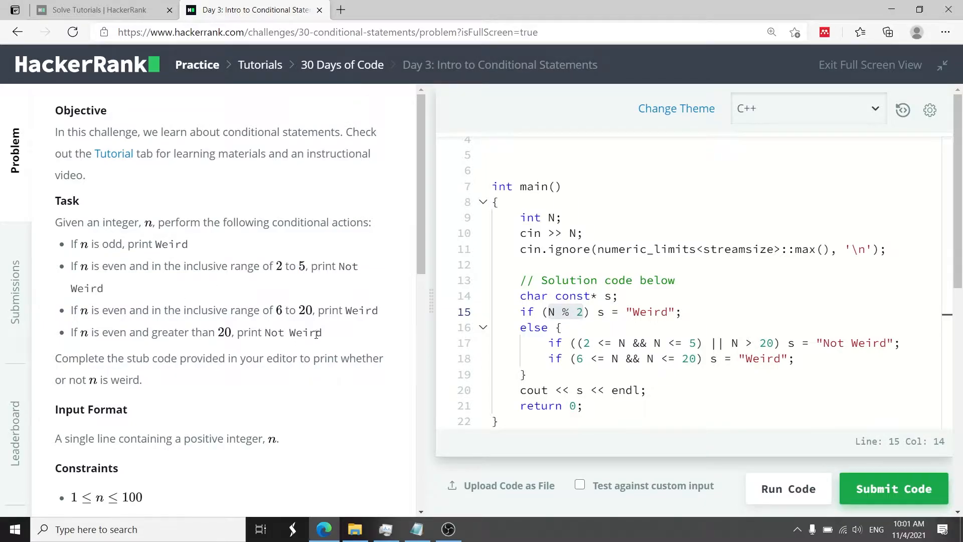
pyautogui.moveTo(71, 332); pyautogui.dragTo(322, 332)
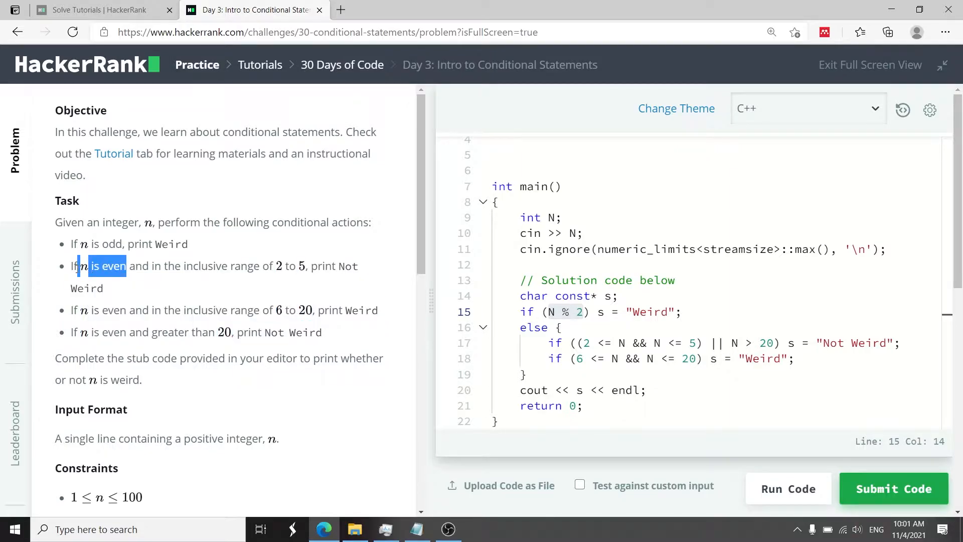
pyautogui.moveTo(104, 257)
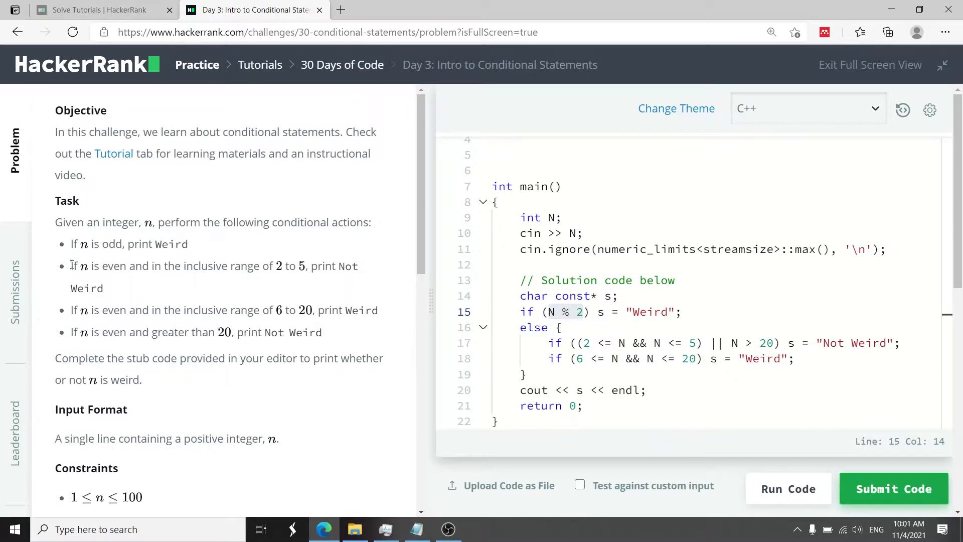
# - Check the solution's char const* s declaration, else block, and Not Weird assignment
pyautogui.moveTo(69, 266); pyautogui.dragTo(323, 331)
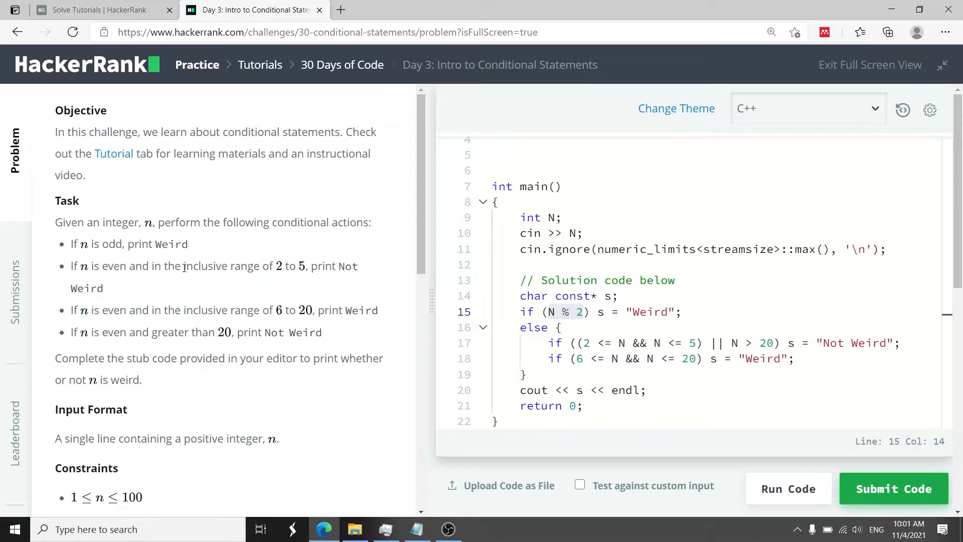
pyautogui.moveTo(182, 266); pyautogui.dragTo(299, 265)
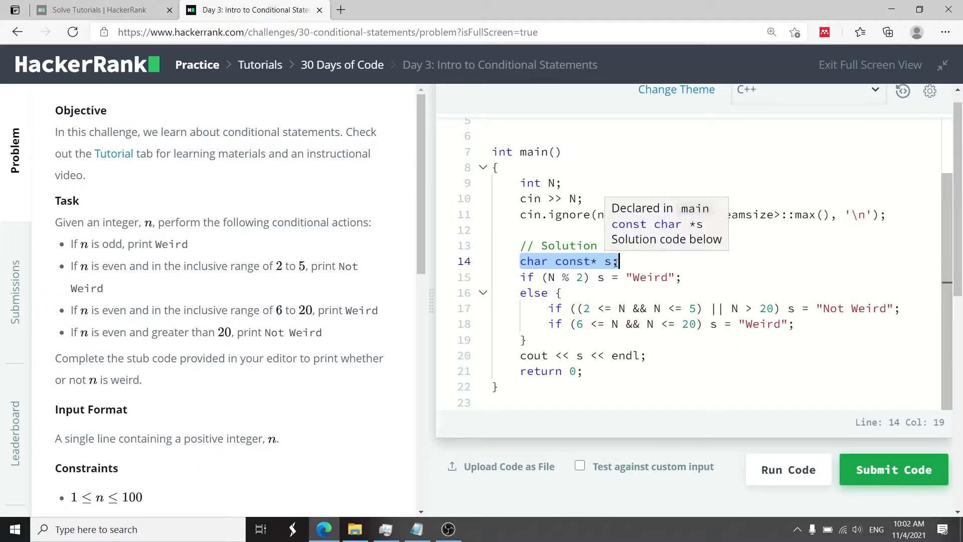
pyautogui.moveTo(618, 251)
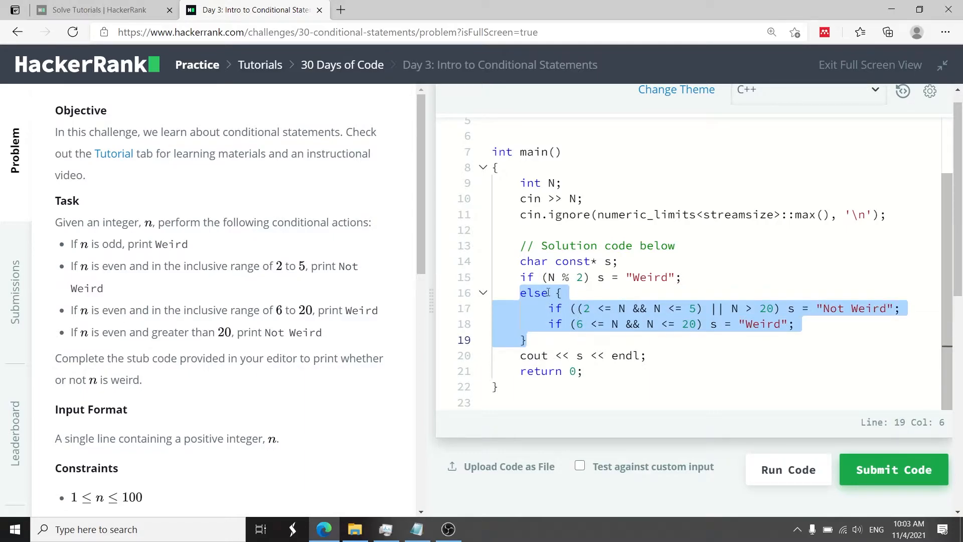
pyautogui.click(559, 293)
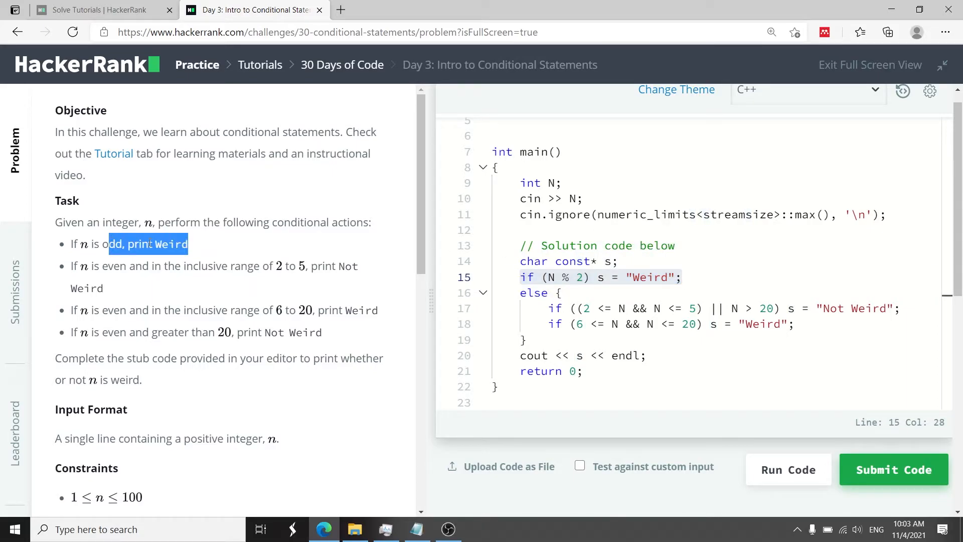
pyautogui.moveTo(521, 277); pyautogui.dragTo(525, 339)
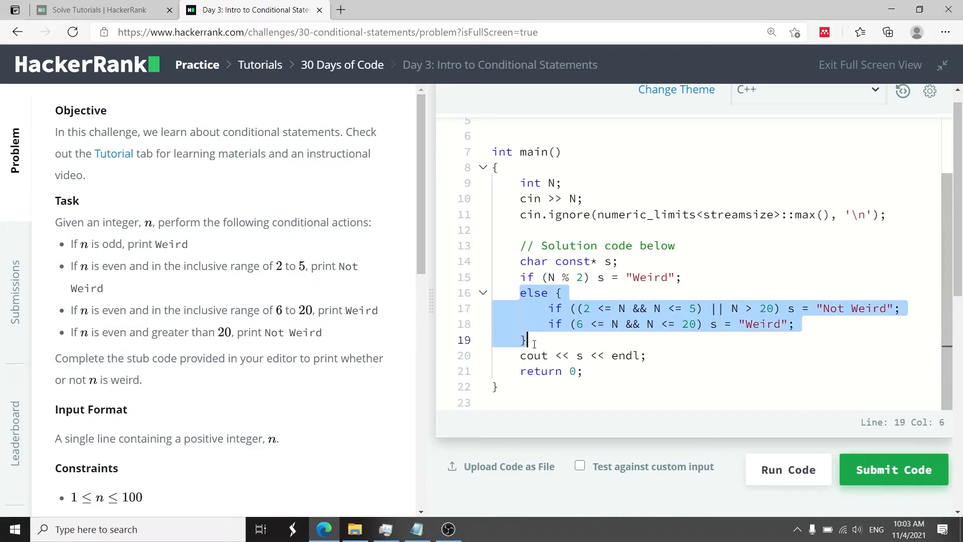
pyautogui.moveTo(69, 270)
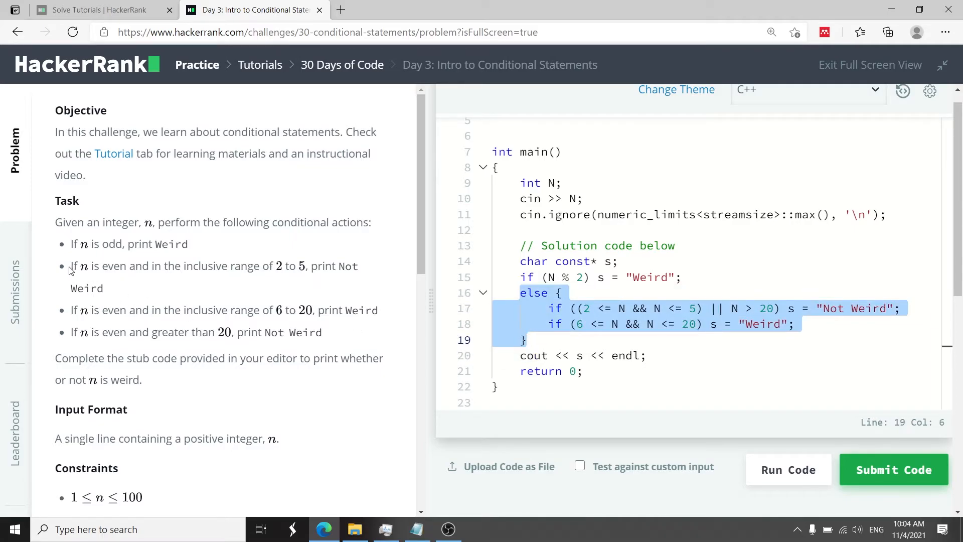
pyautogui.moveTo(70, 265); pyautogui.dragTo(330, 333)
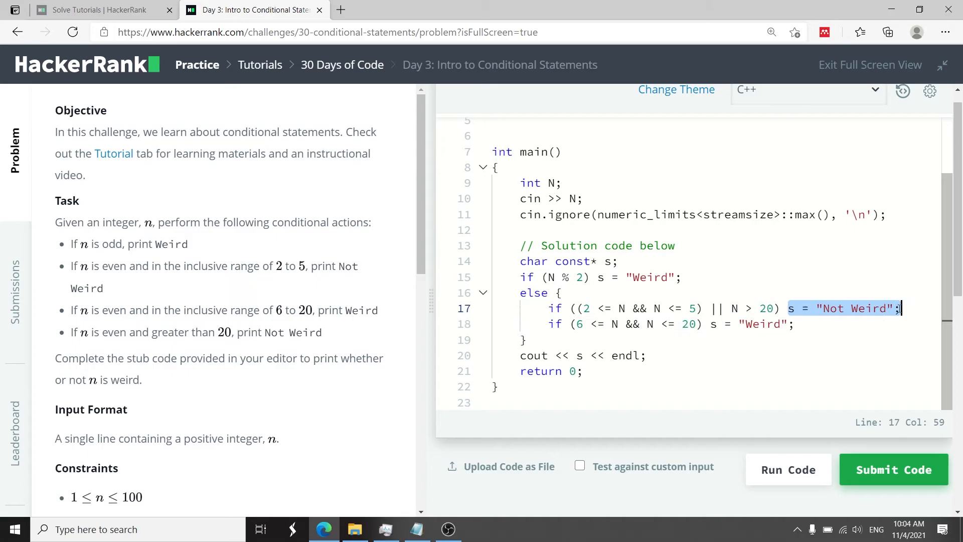
pyautogui.click(711, 307)
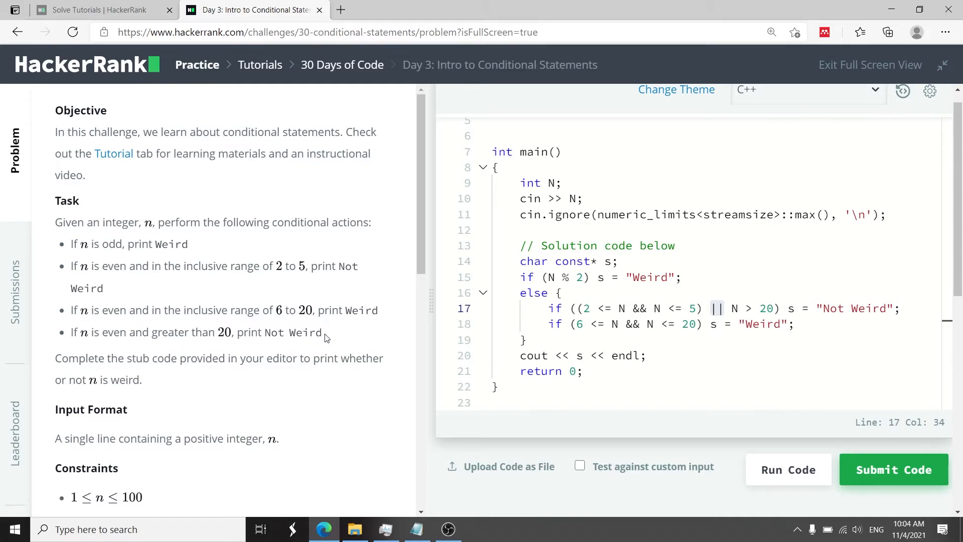
pyautogui.moveTo(69, 333); pyautogui.dragTo(322, 332)
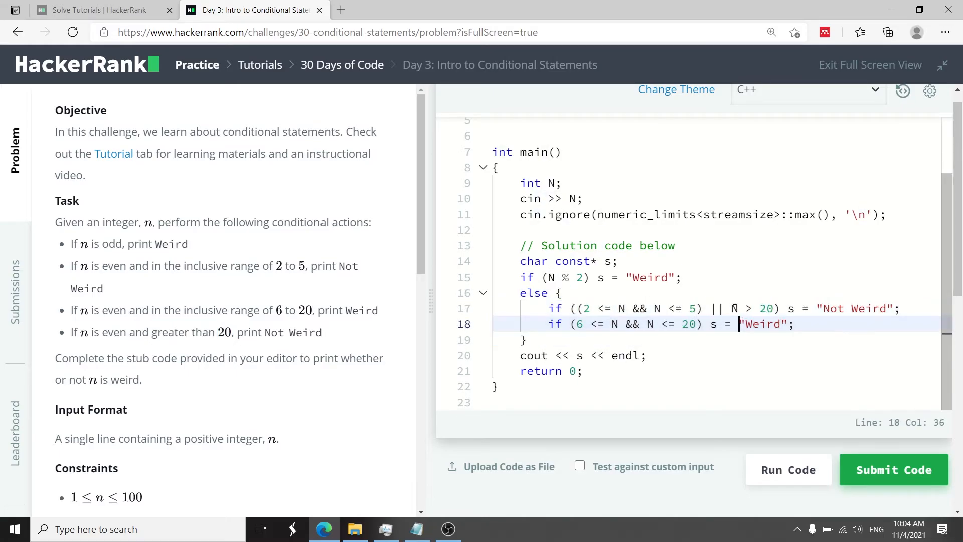
pyautogui.click(799, 308)
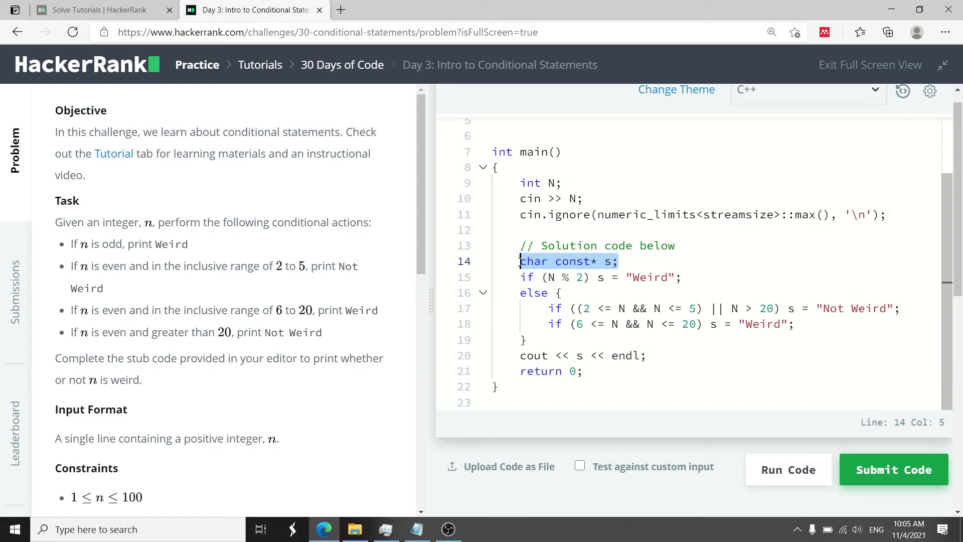
# - Run the code and confirm Sample Test cases 0 and 1 pass
pyautogui.click(571, 308)
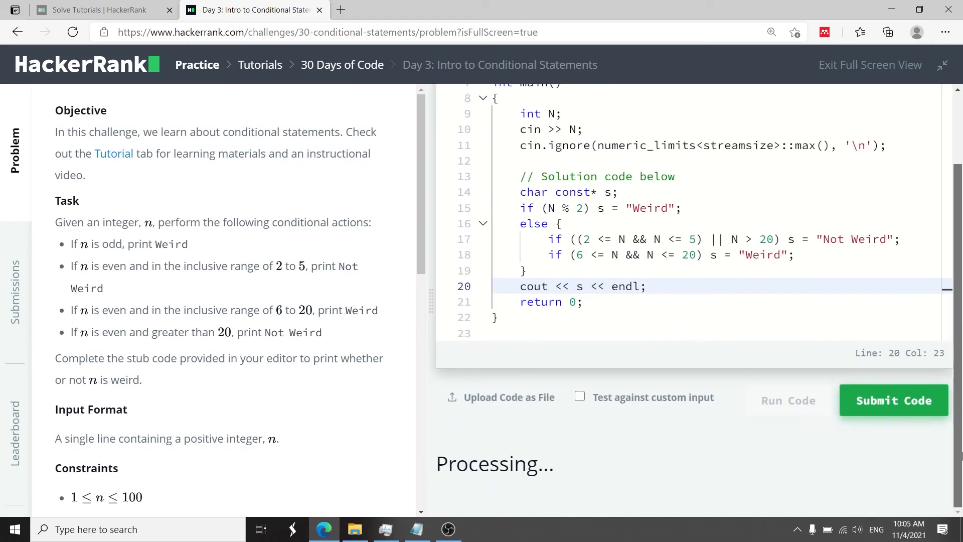
pyautogui.click(788, 399)
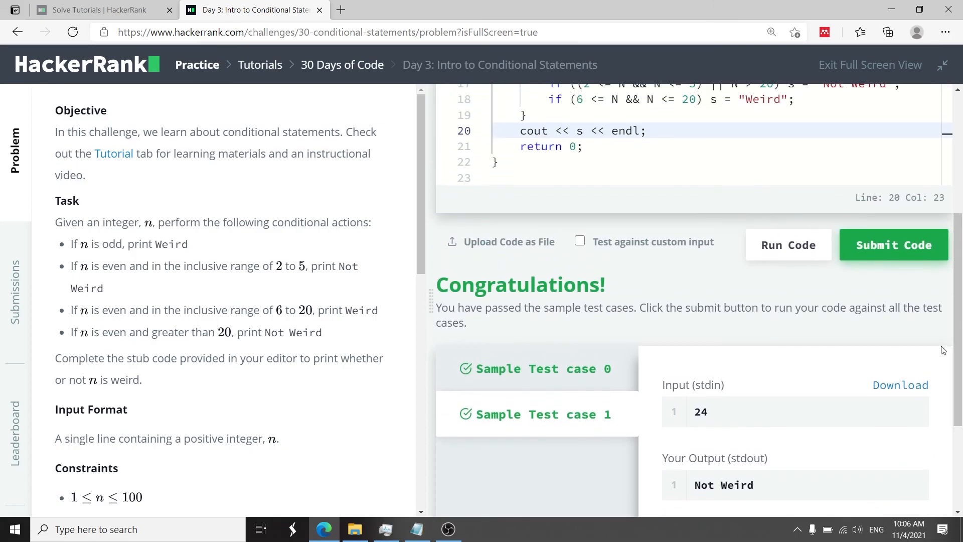
pyautogui.click(893, 244)
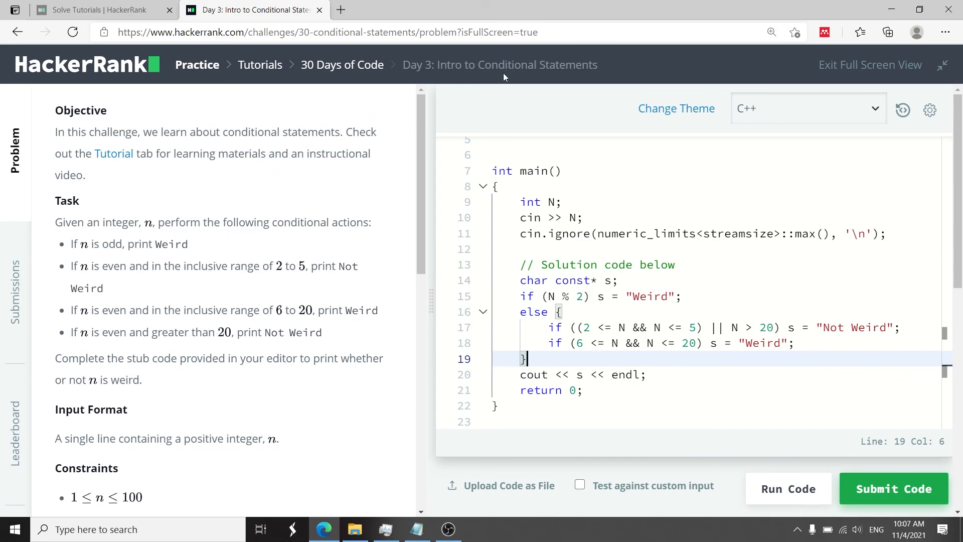
pyautogui.moveTo(385, 134)
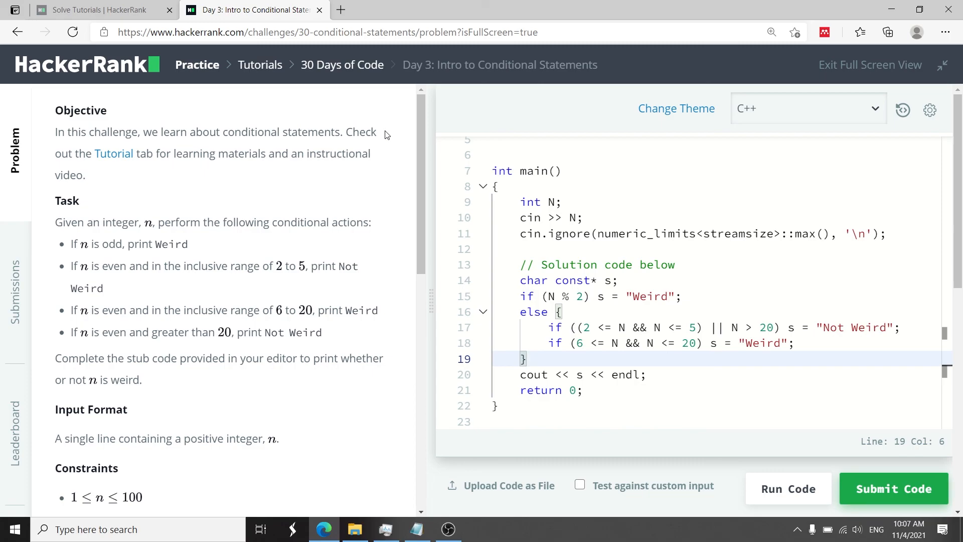
pyautogui.moveTo(315, 145)
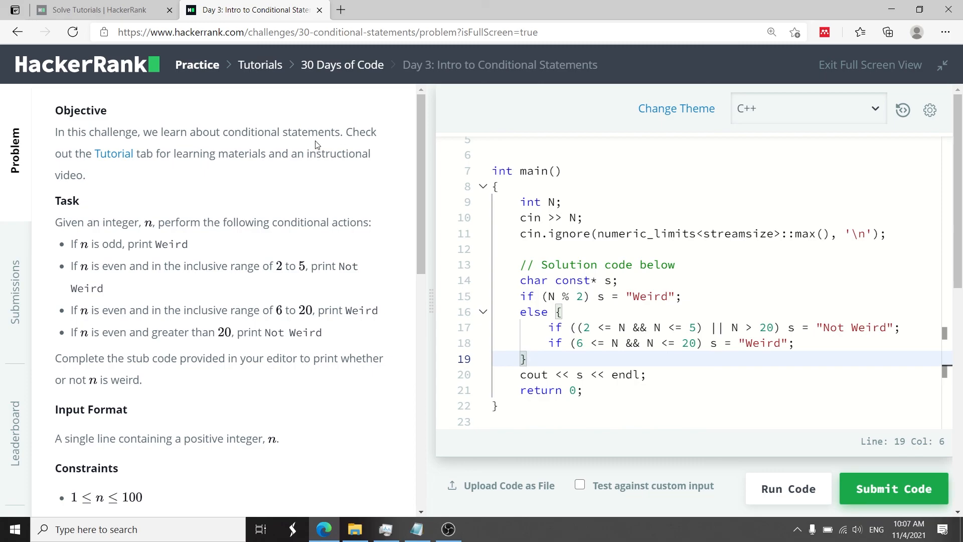